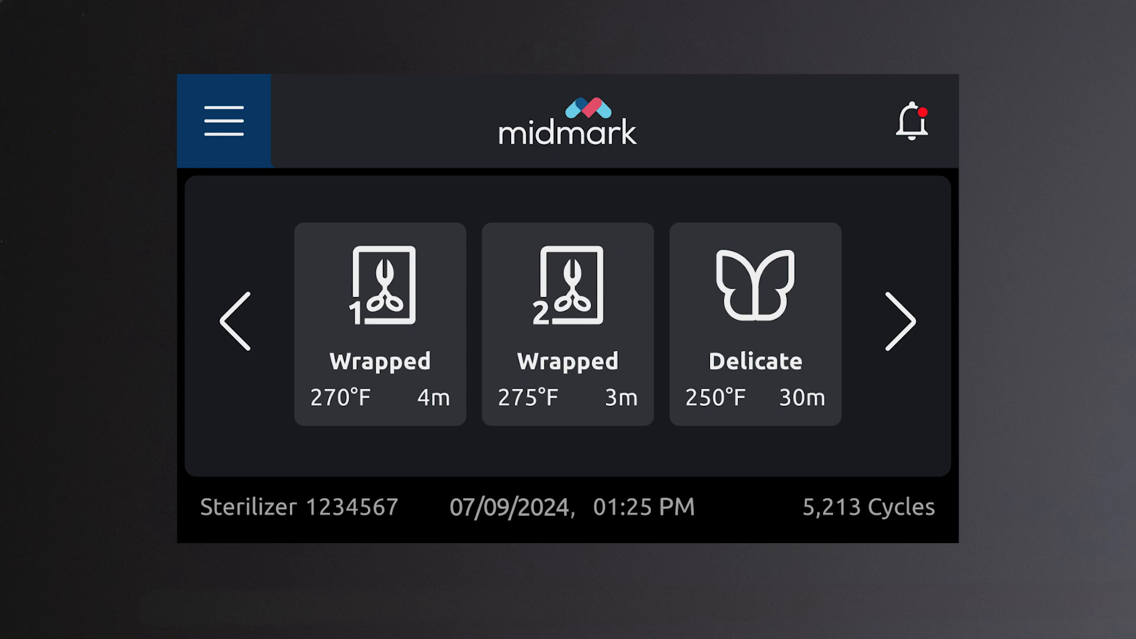
Open the main menu and view the Routine Care maintenance schedule, then return.
left_click(223, 120)
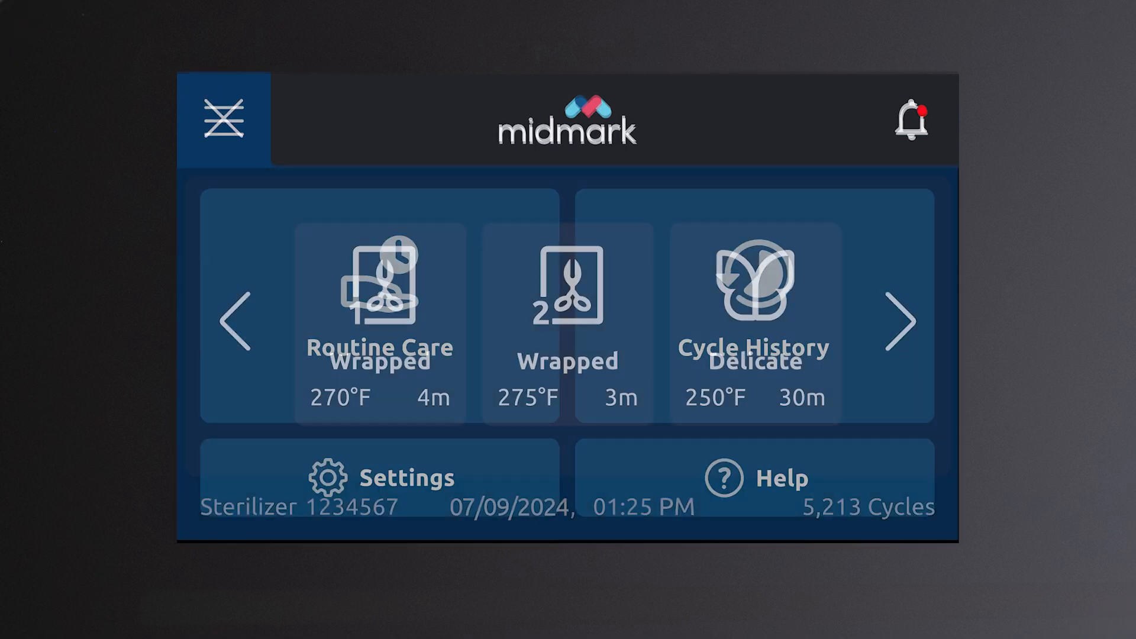
left_click(223, 118)
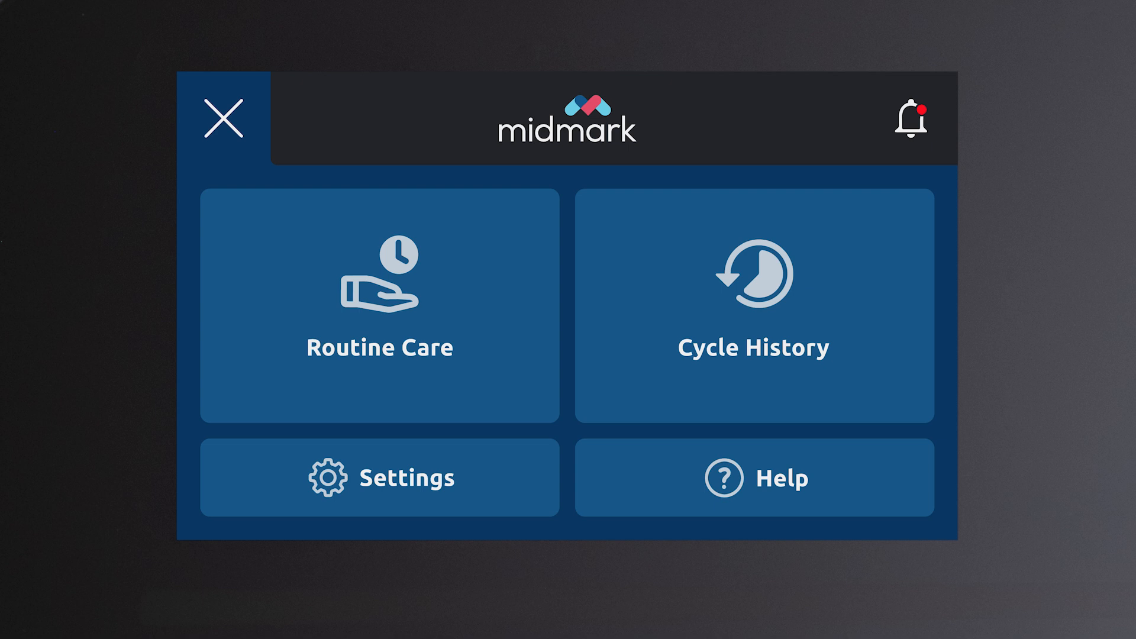
left_click(379, 478)
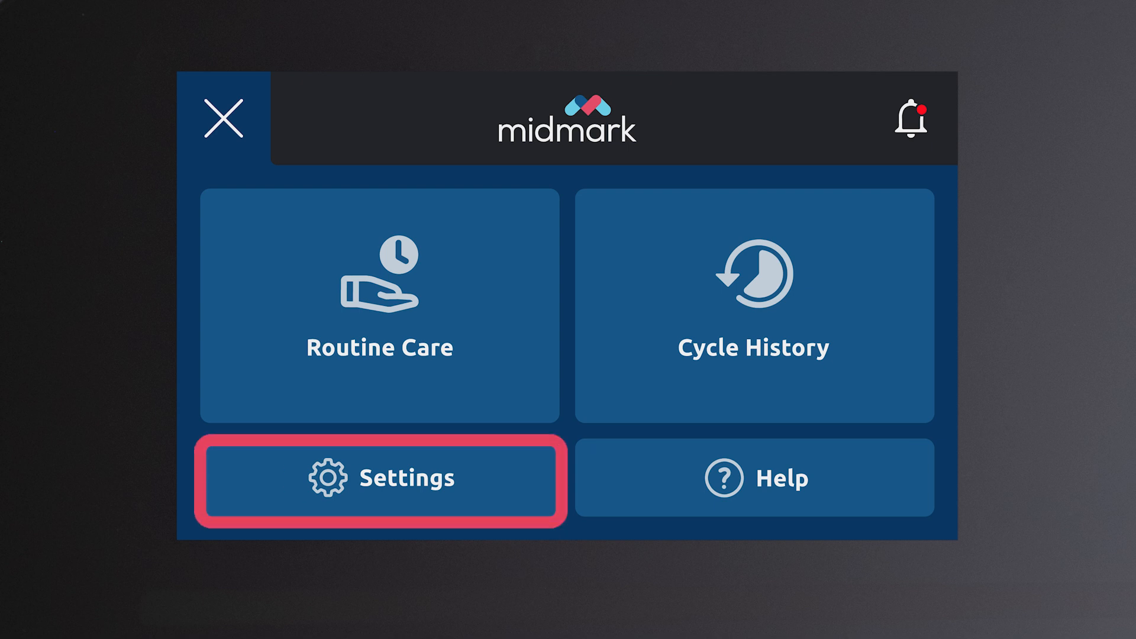
left_click(380, 307)
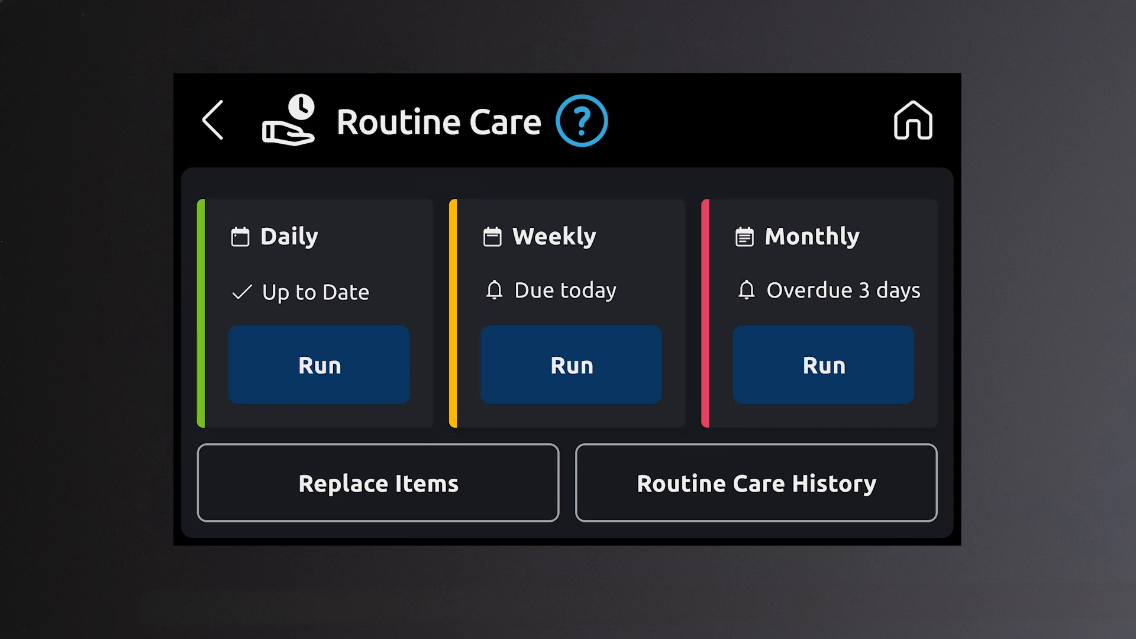
left_click(213, 118)
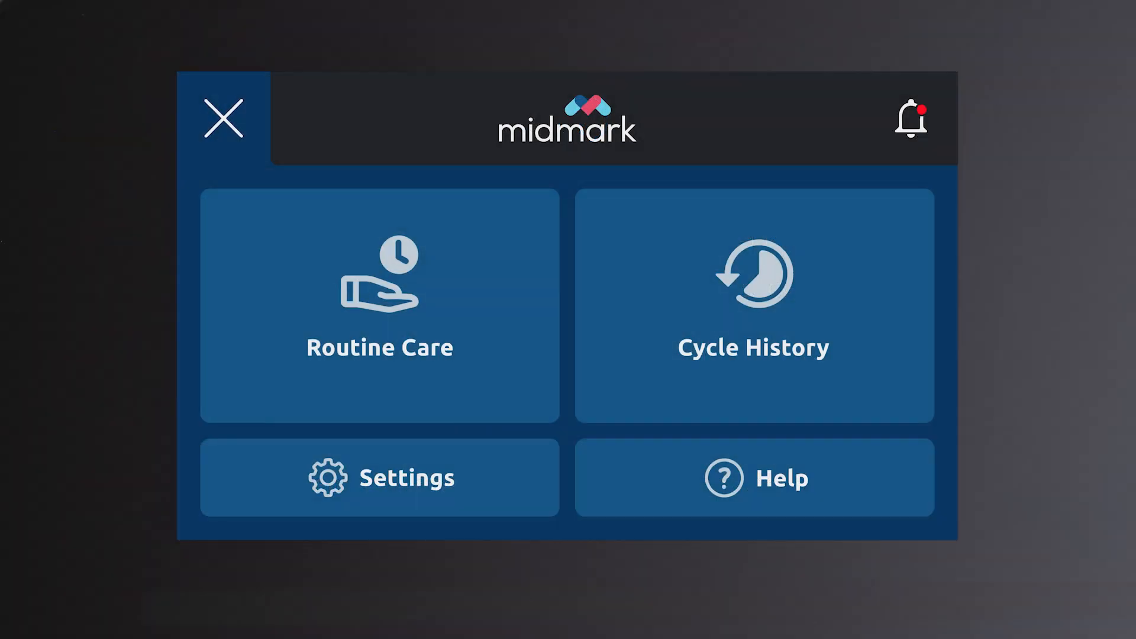
Look over the Cycle History, Settings and Help tiles, ending in Cycle History.
left_click(752, 305)
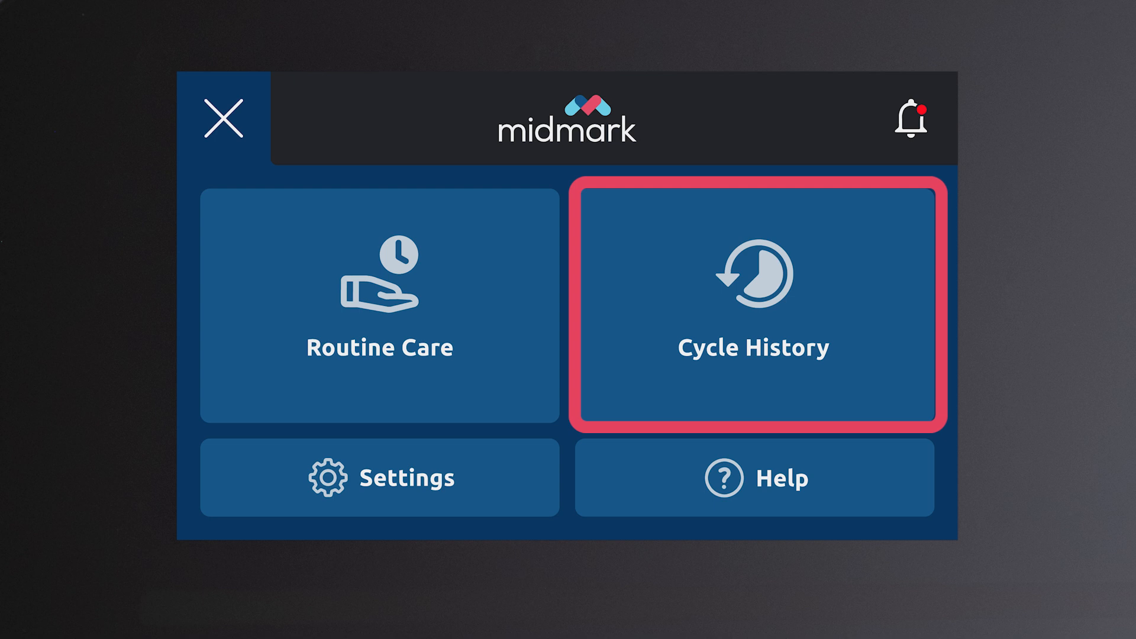
left_click(380, 476)
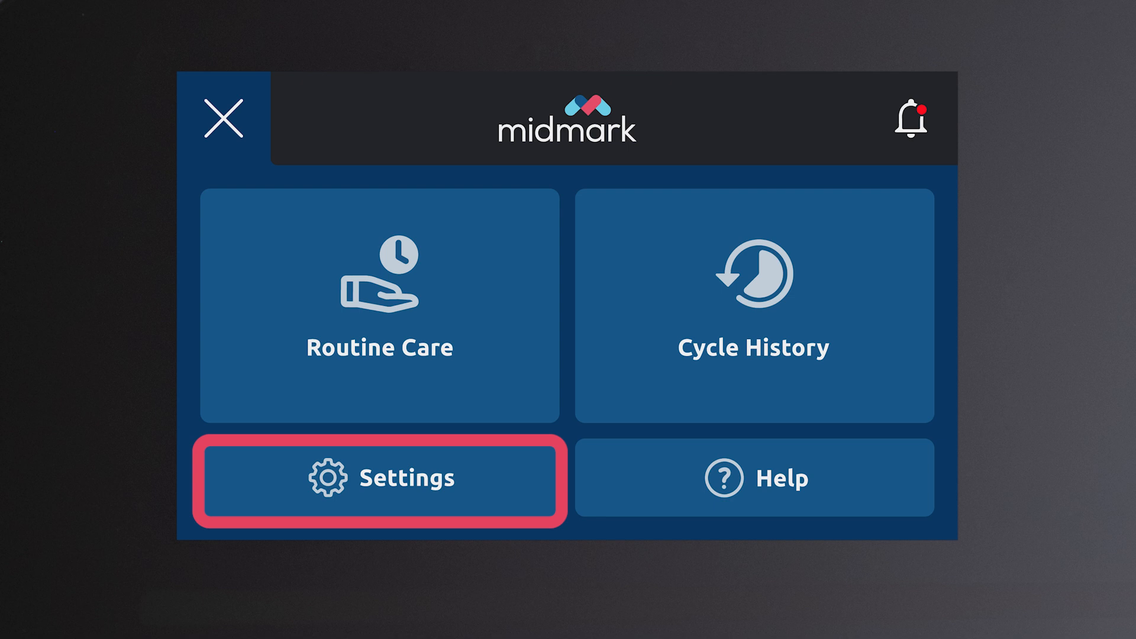
left_click(753, 477)
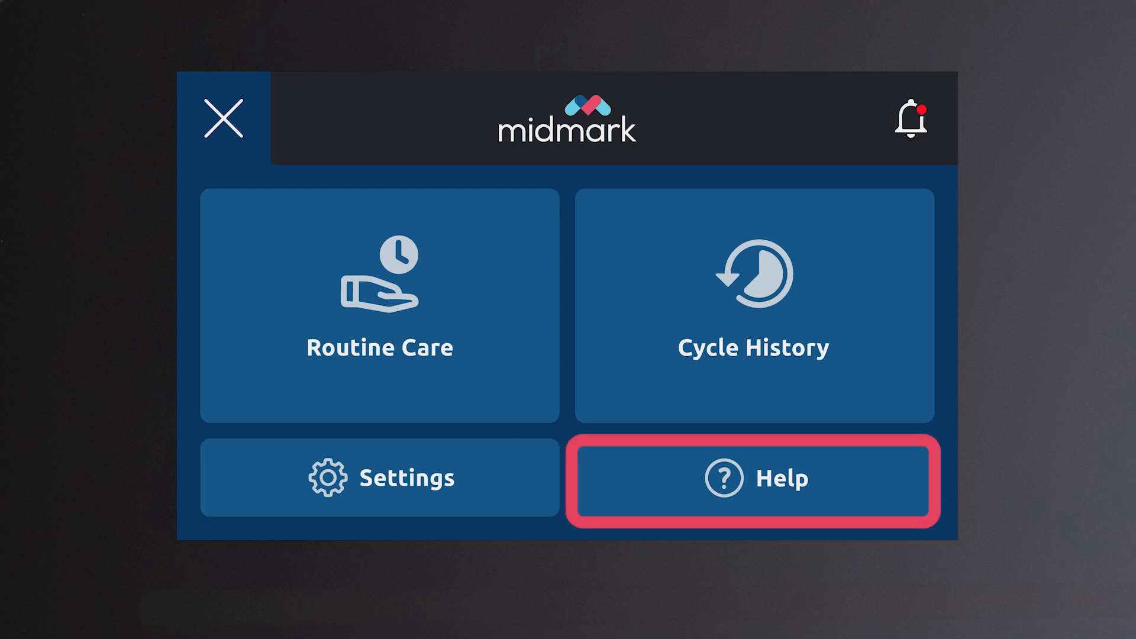
left_click(752, 304)
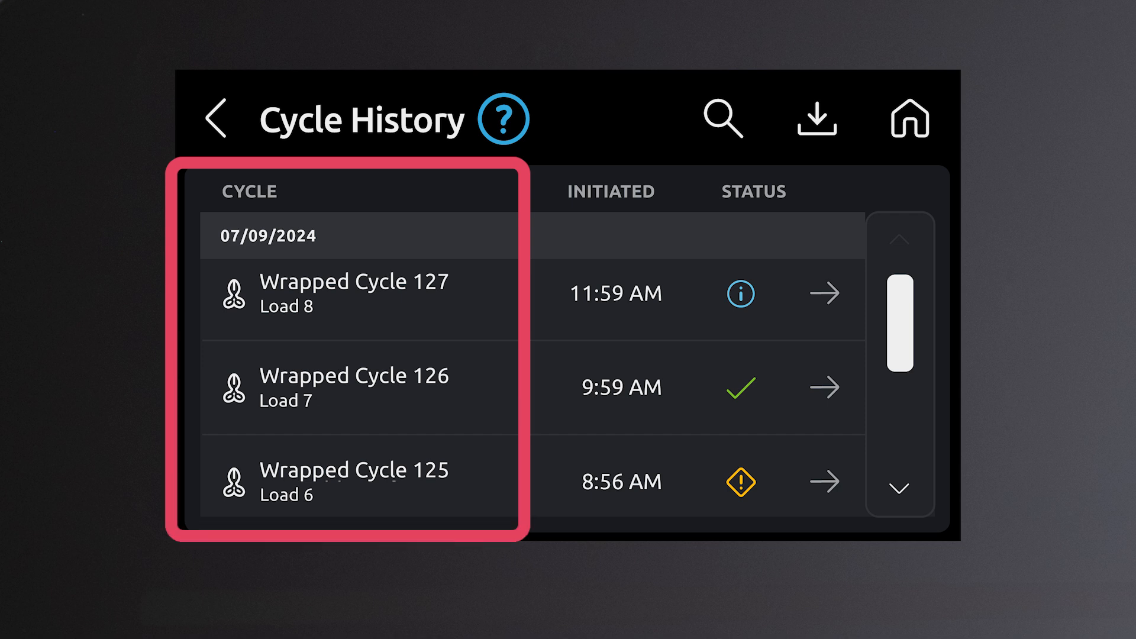
Scroll the 07/09/2024 cycle log down to cycle 120, checking each load's time and status.
scroll("down", 3)
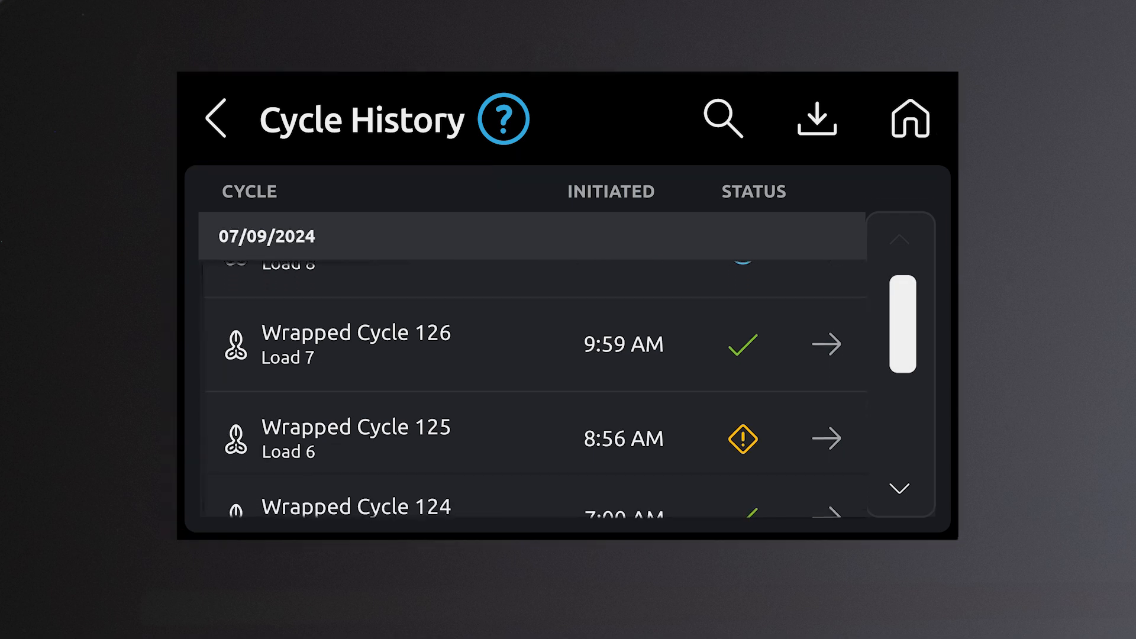
scroll("down", 3)
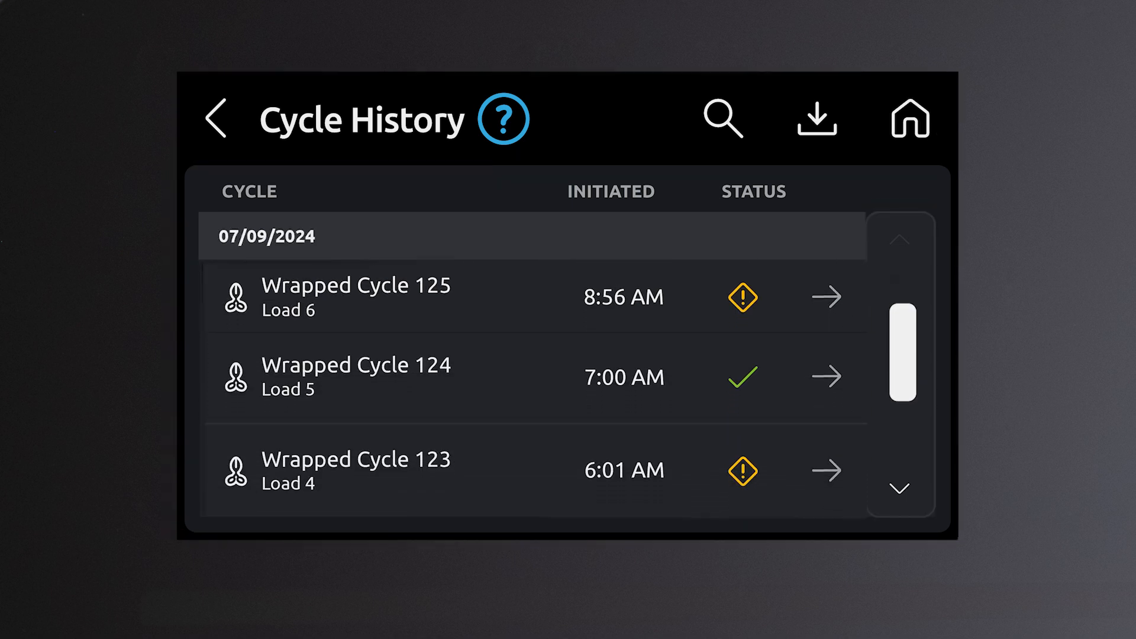
scroll("down", 3)
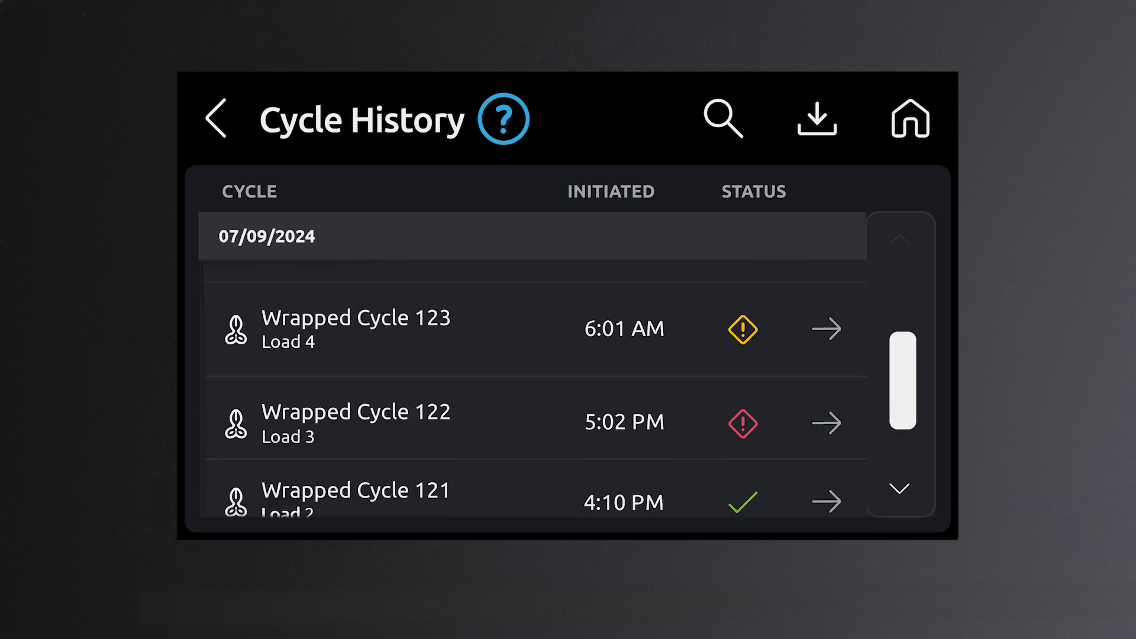
scroll("down", 3)
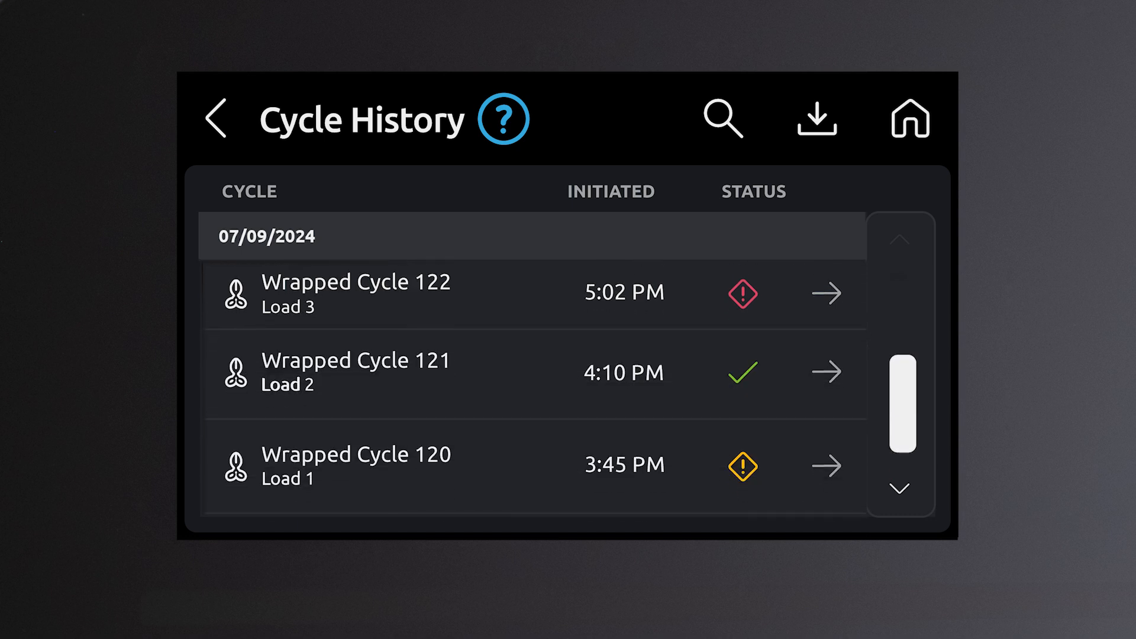
left_click(742, 294)
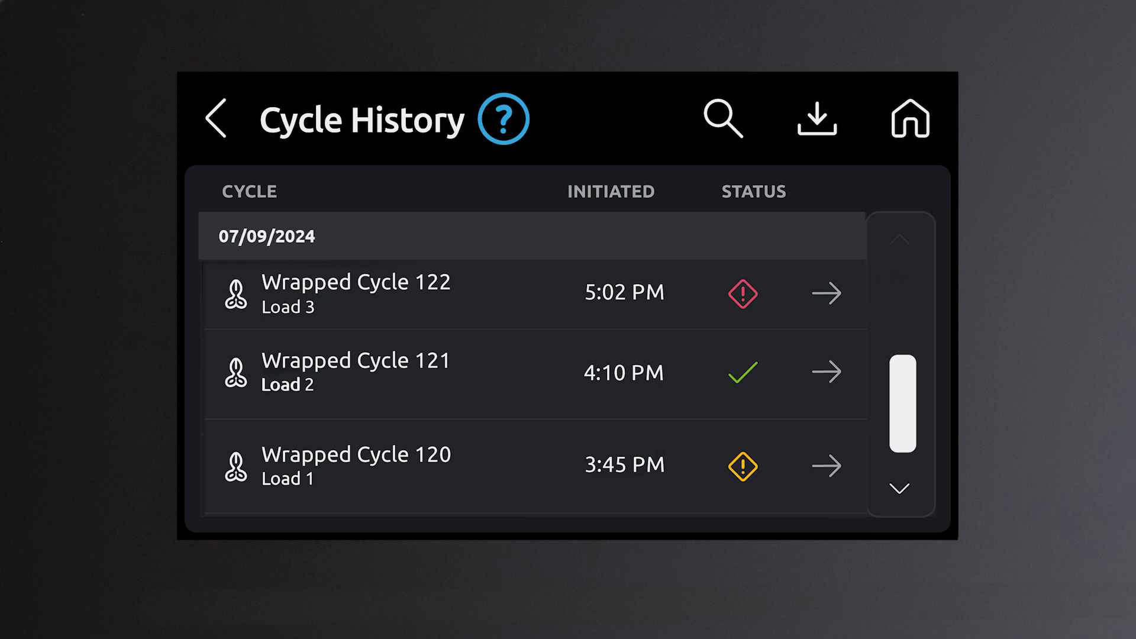
left_click(740, 372)
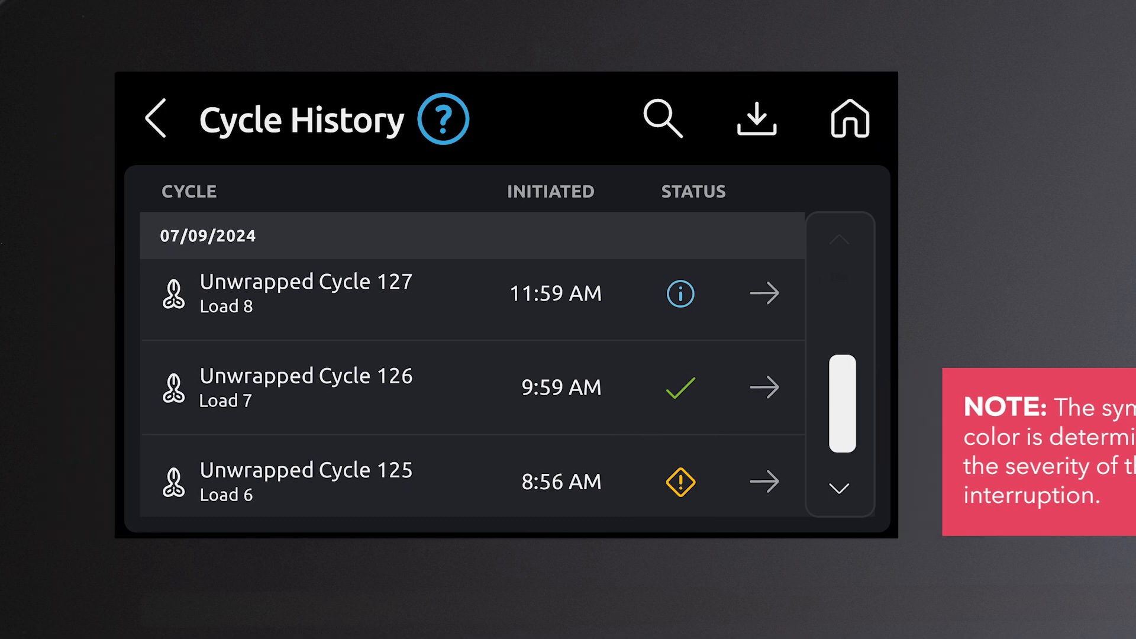
Check Wrapped Cycle 126's summary, indicator results and phase timings, then return to the main menu.
left_click(764, 387)
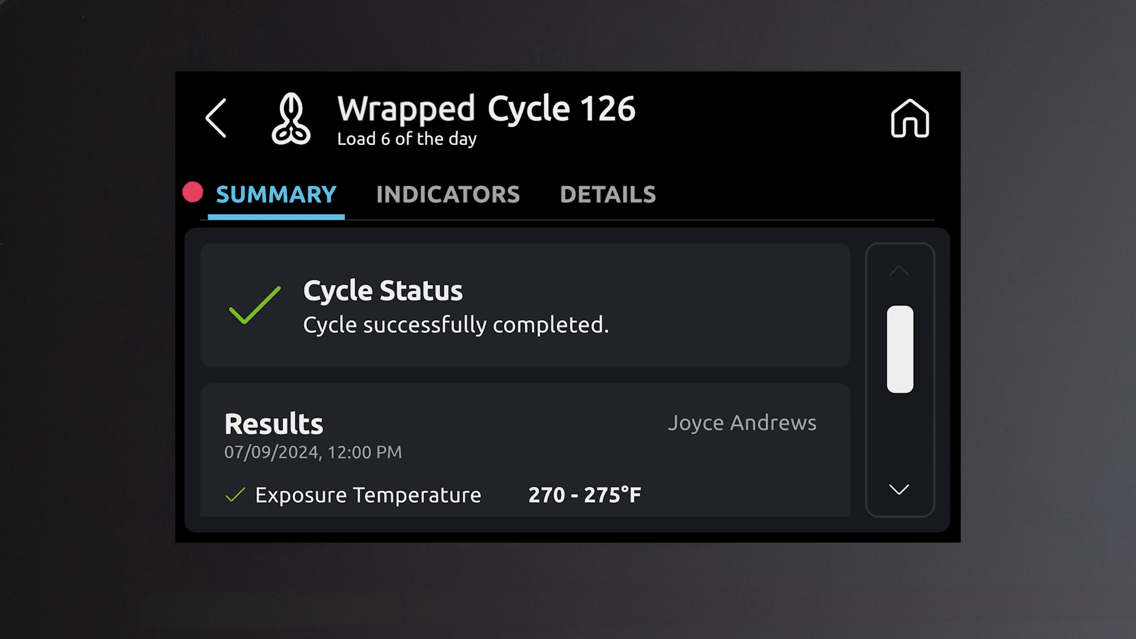
left_click(448, 193)
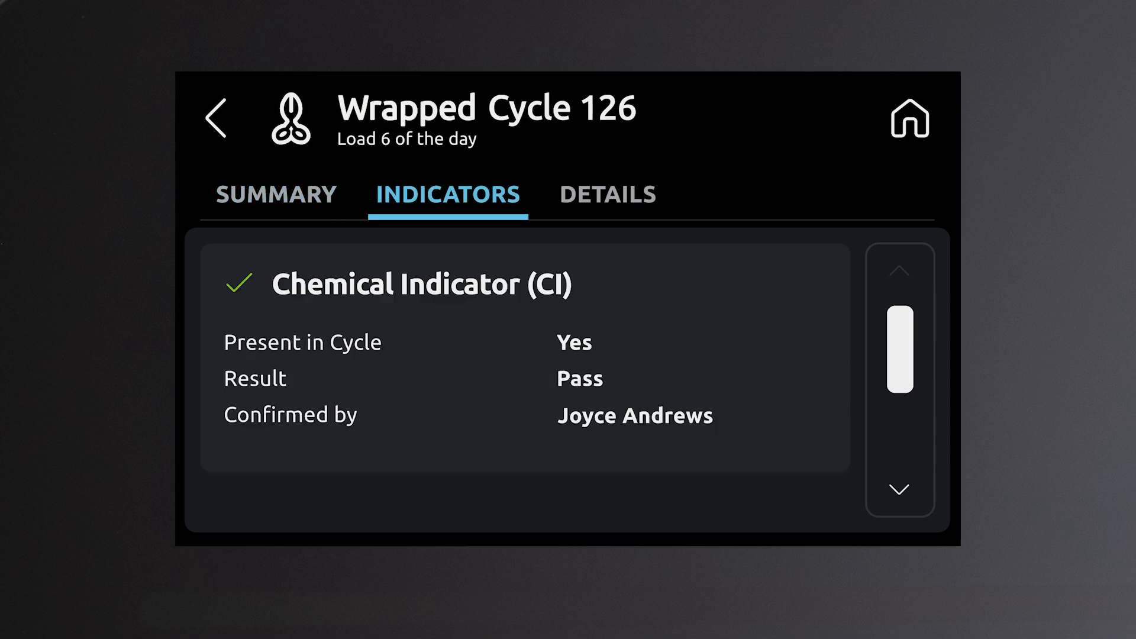
left_click(607, 194)
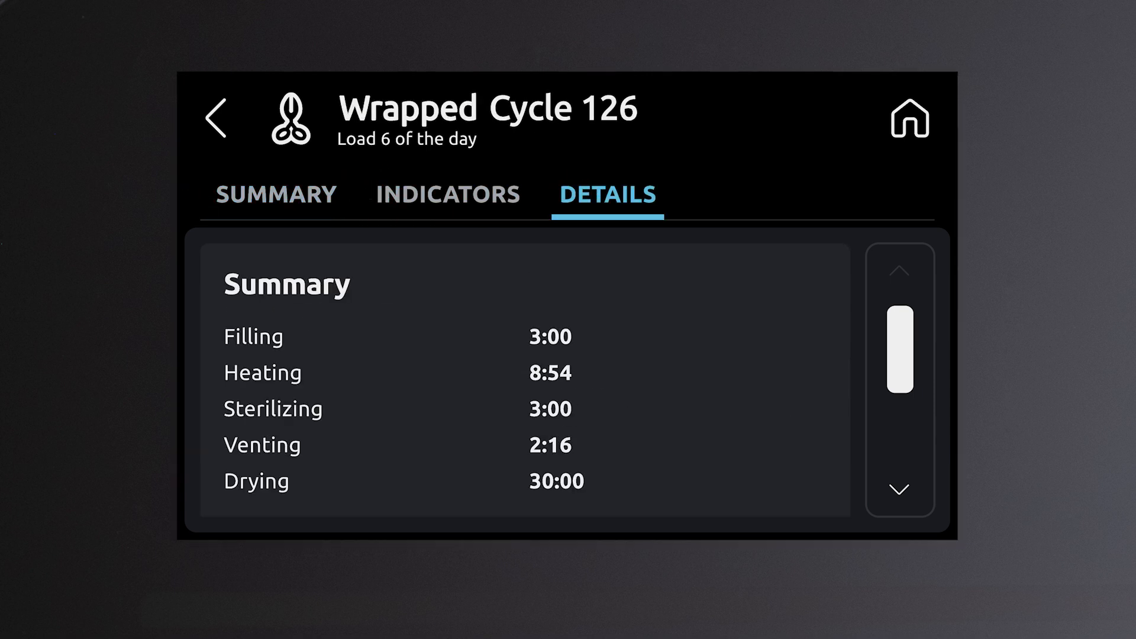
left_click(907, 118)
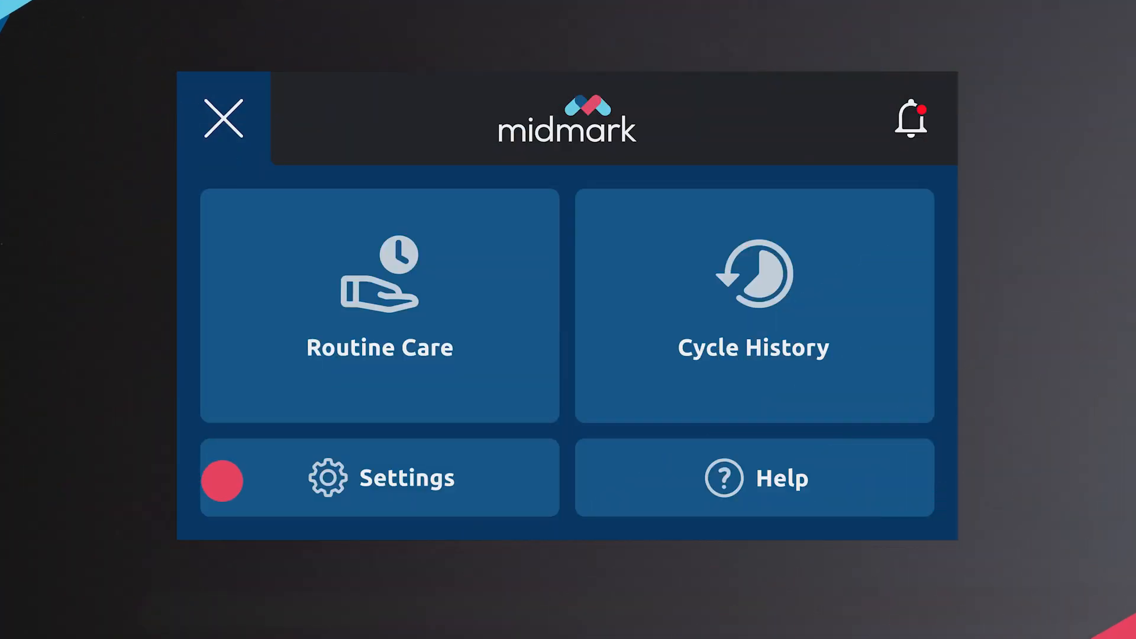
Open Settings to the General tab with Service, About, Updates, Users and Water.
left_click(380, 477)
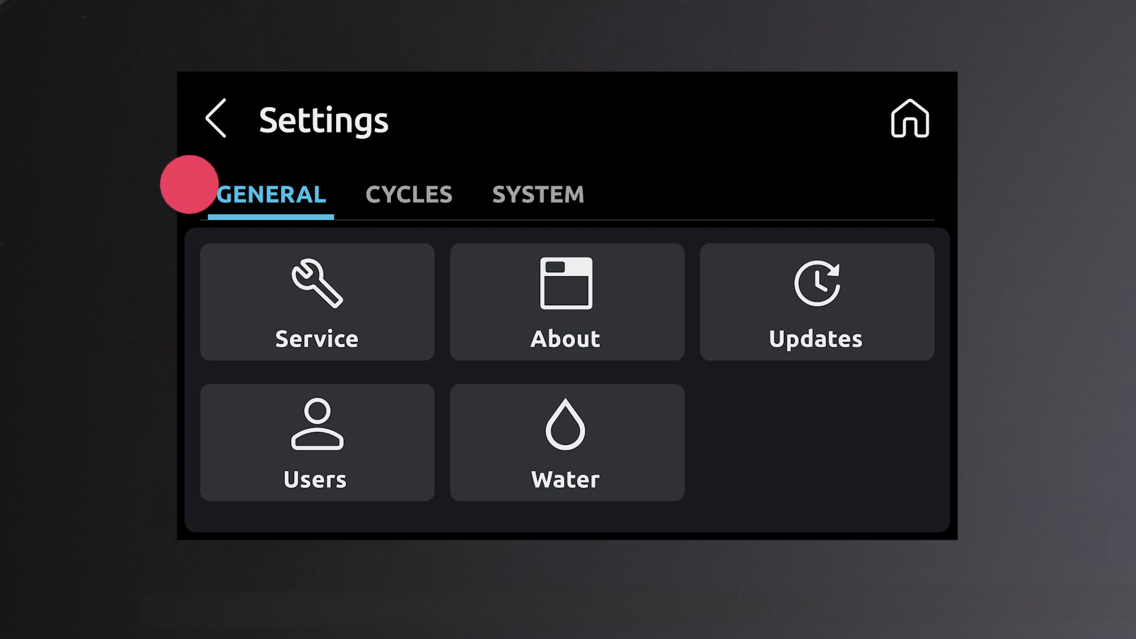
left_click(407, 194)
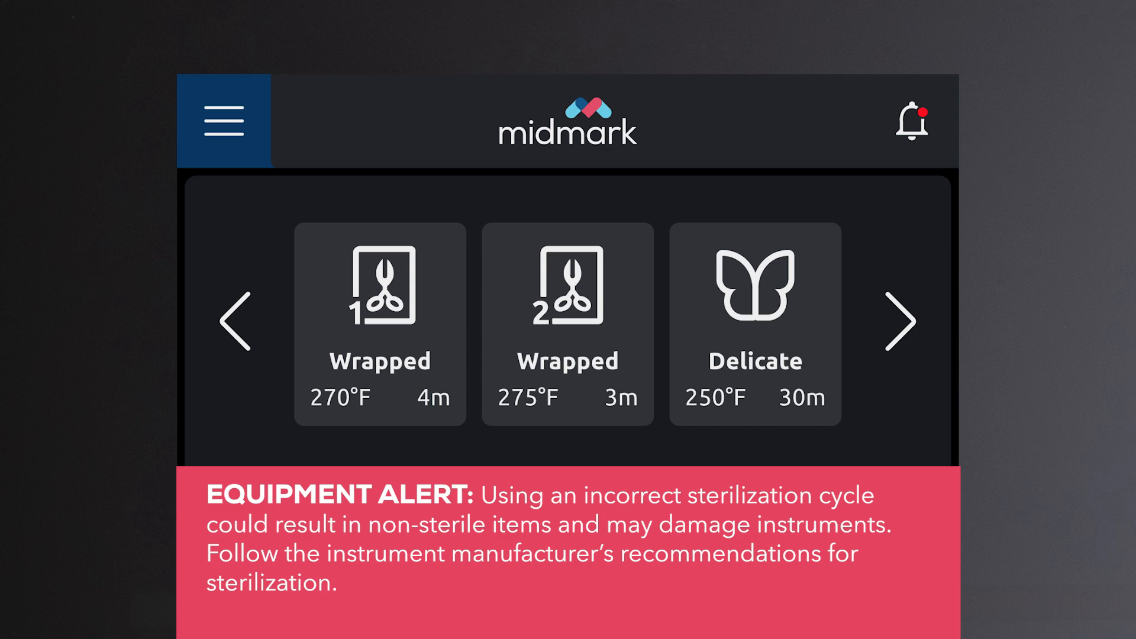
Raise Wrapped cycle 1's dry time from 31 to 35 minutes.
left_click(903, 323)
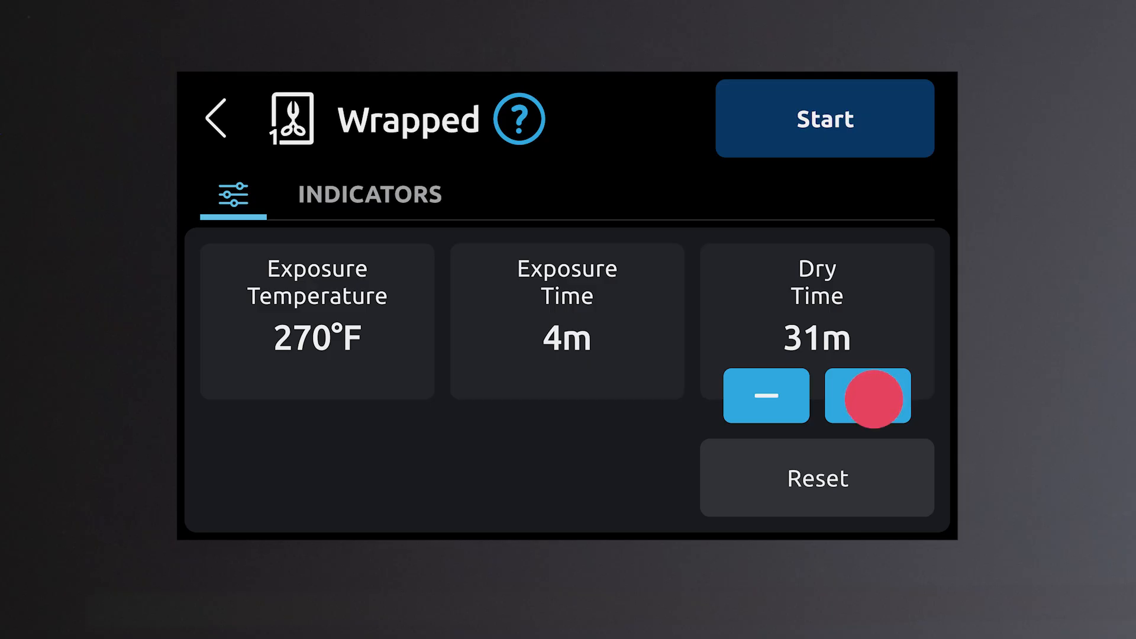
left_click(868, 396)
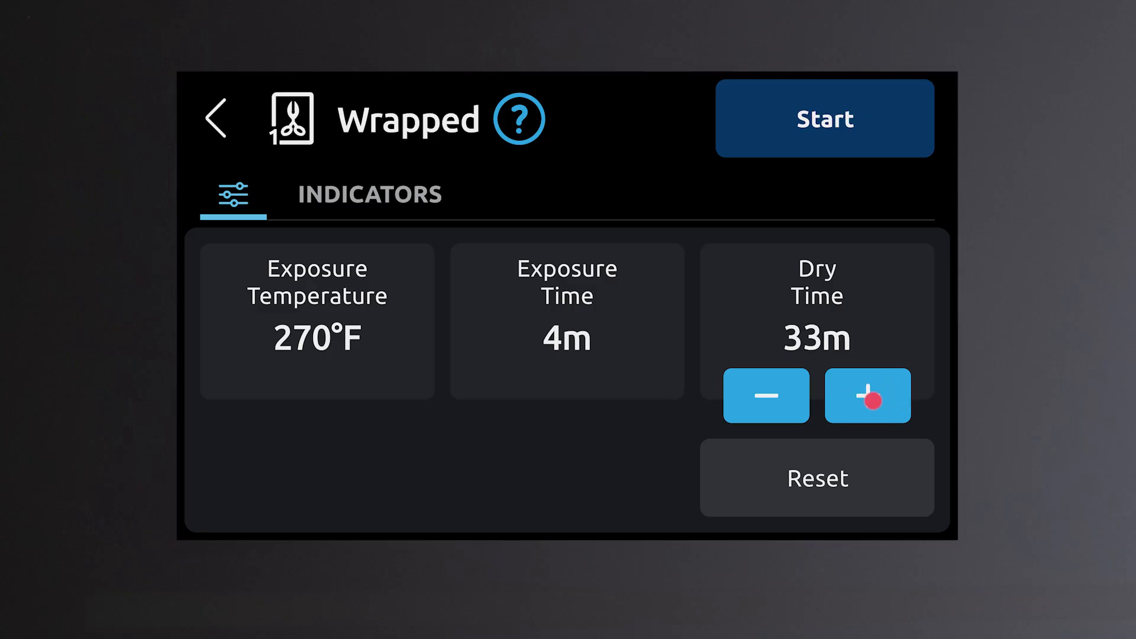
left_click(867, 396)
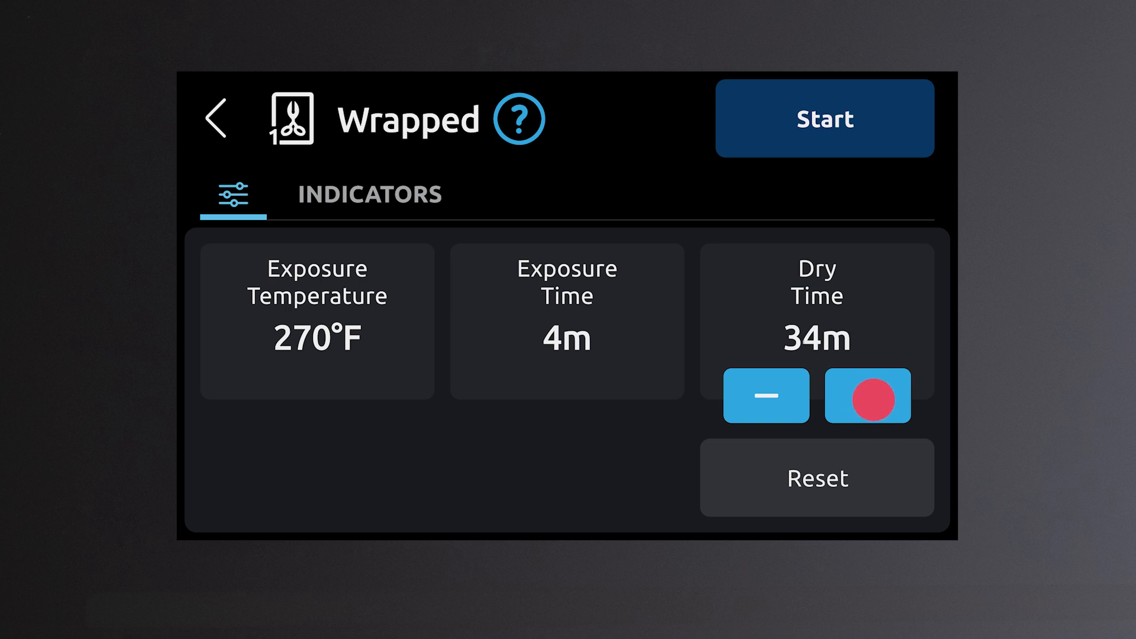
left_click(867, 396)
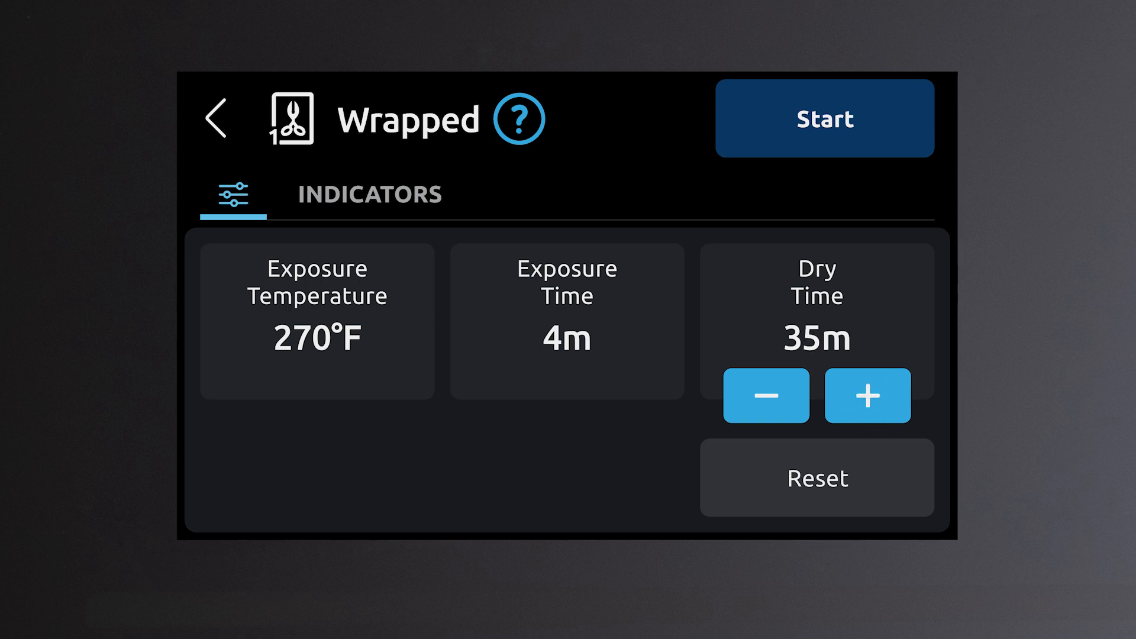
left_click(823, 118)
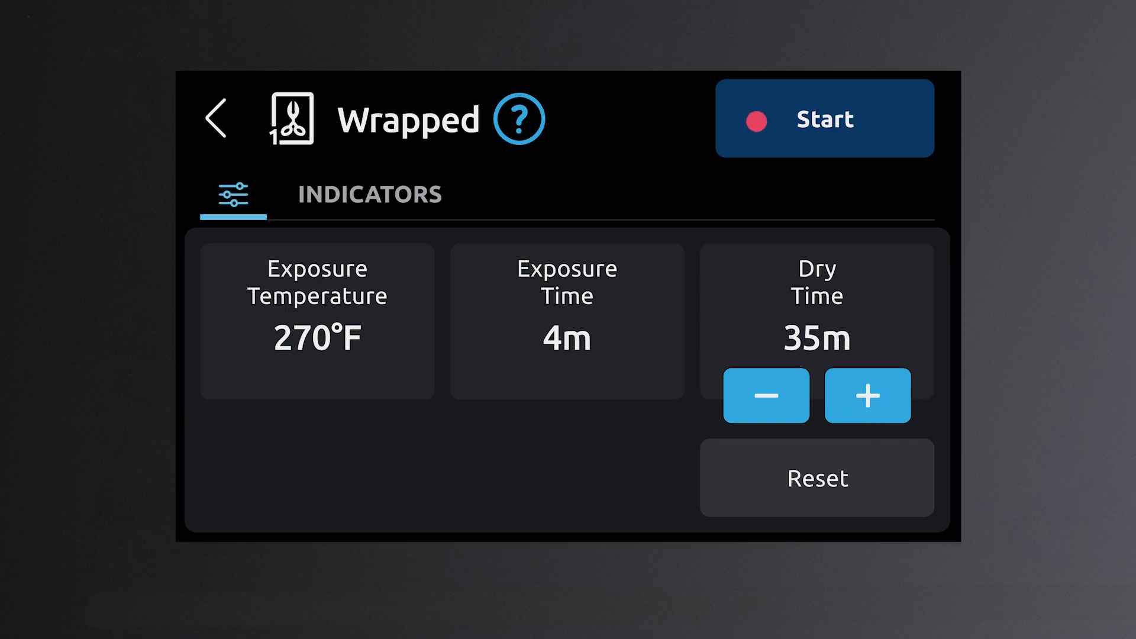
Start Wrapped Cycle 145 with a PIN sign-in and wait for its all-pass results.
left_click(823, 119)
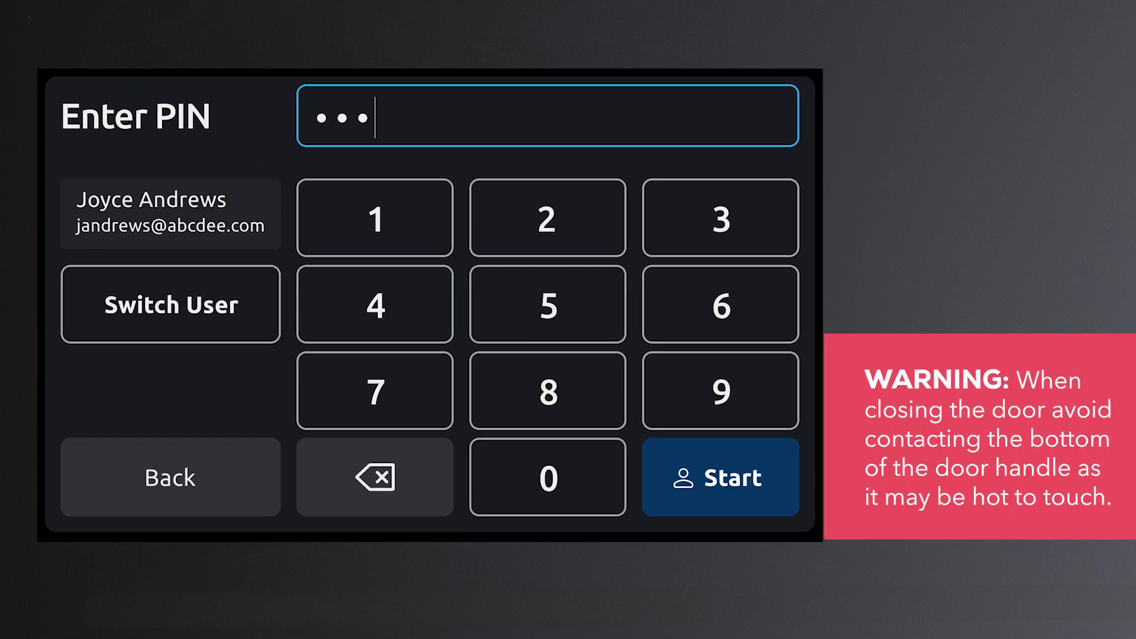
left_click(719, 475)
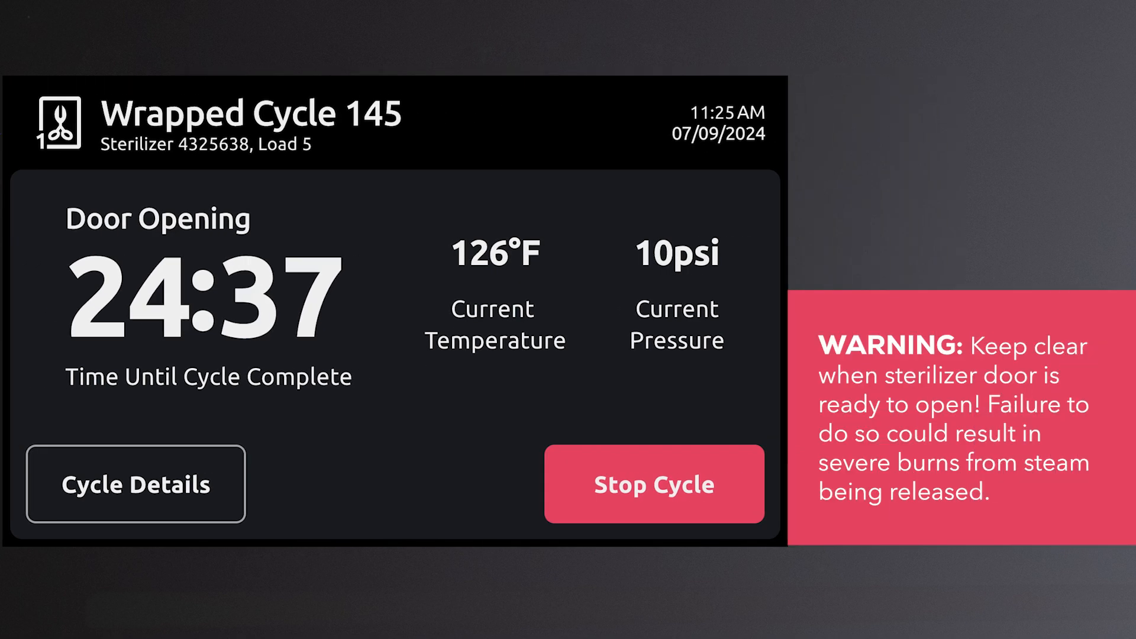
left_click(135, 484)
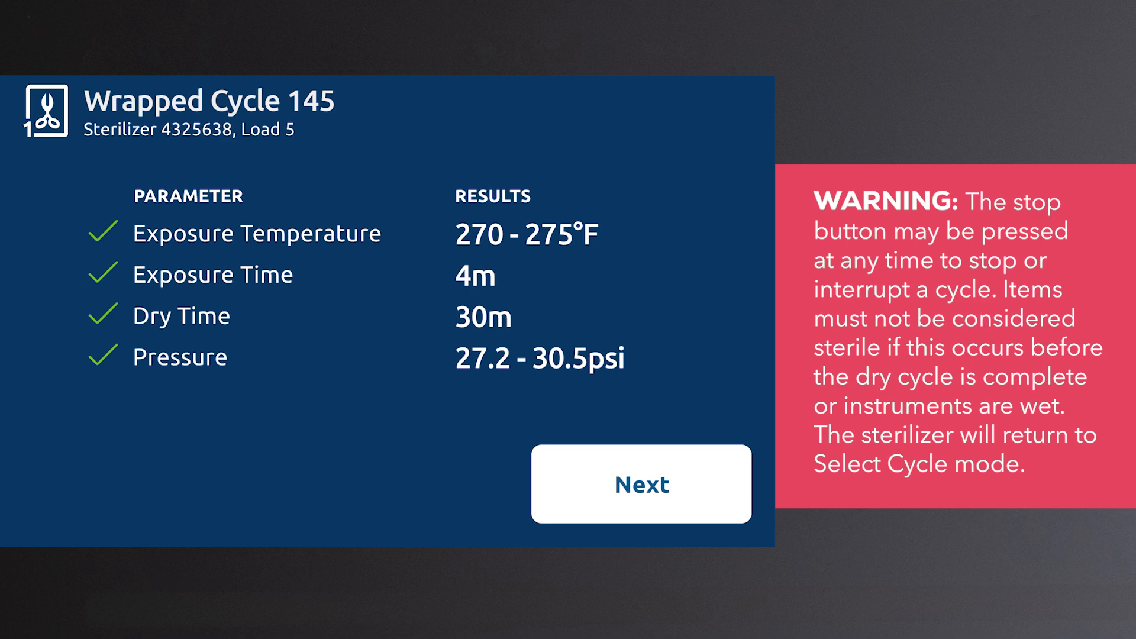
Mark Cycle 145's chemical indicator as PASS and its contents as DRY.
left_click(640, 484)
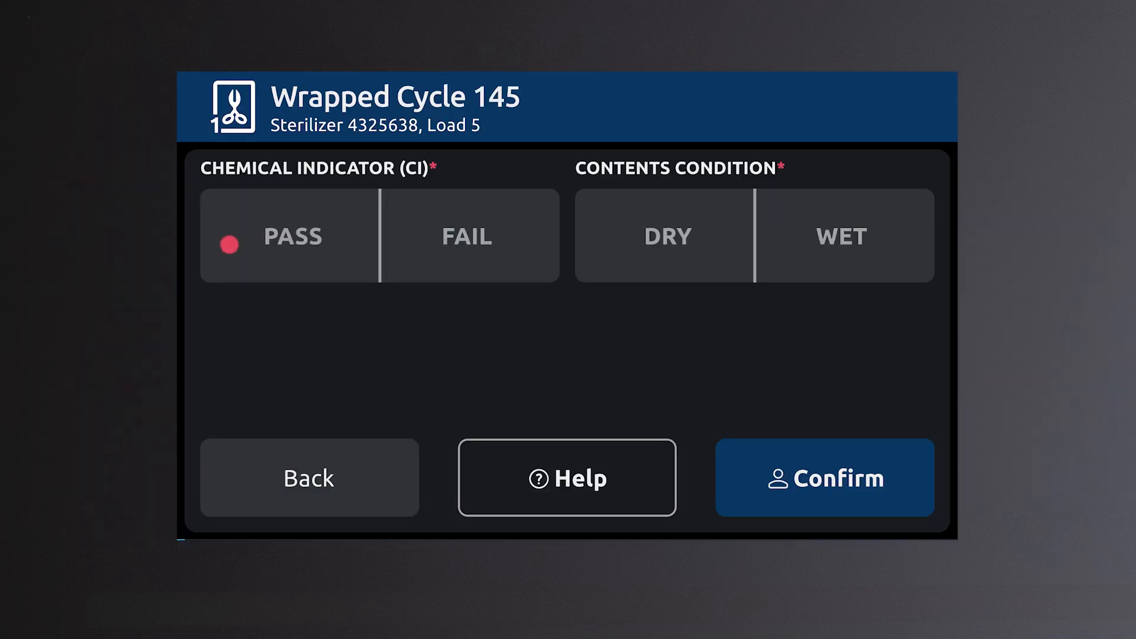
left_click(290, 235)
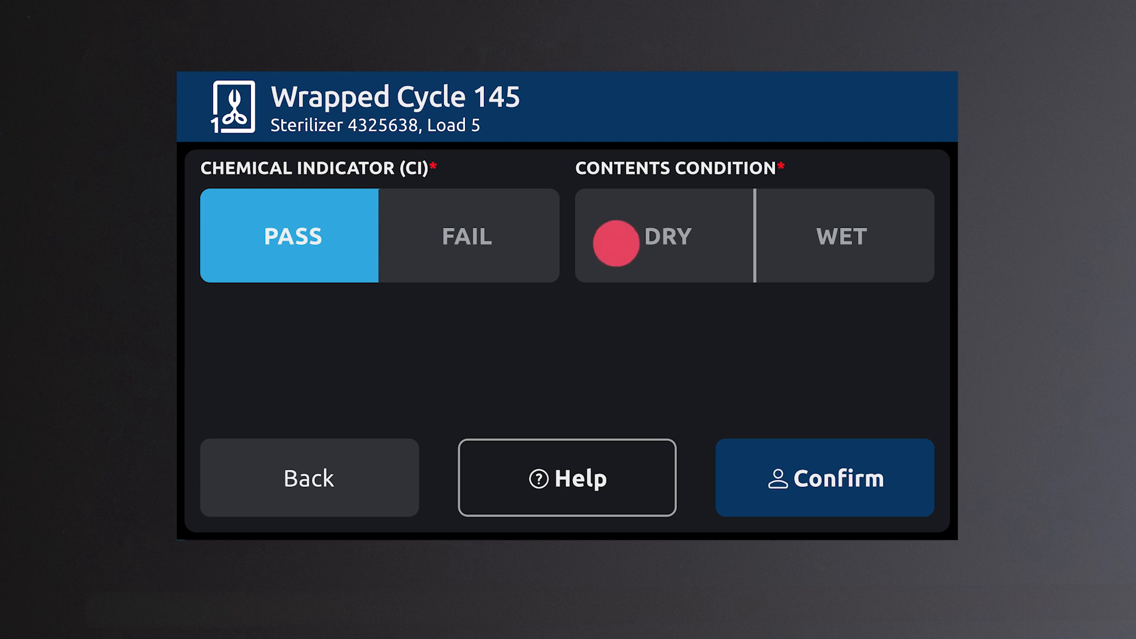
left_click(662, 235)
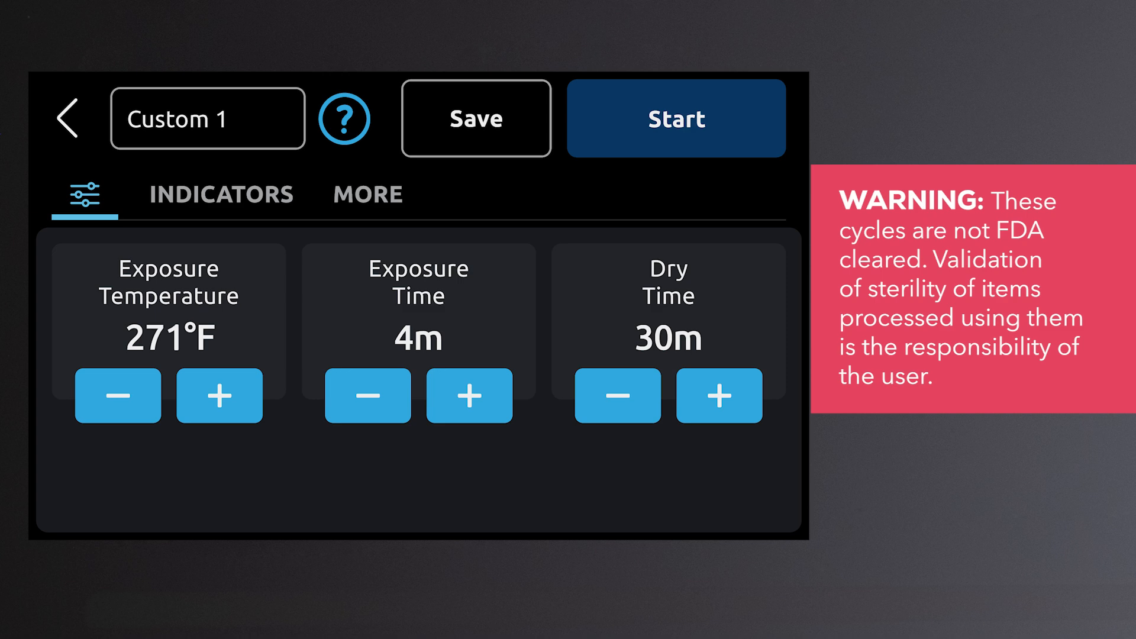
Set Custom 1 to 273°F, 5-minute exposure and 32-minute dry, and save it.
left_click(219, 395)
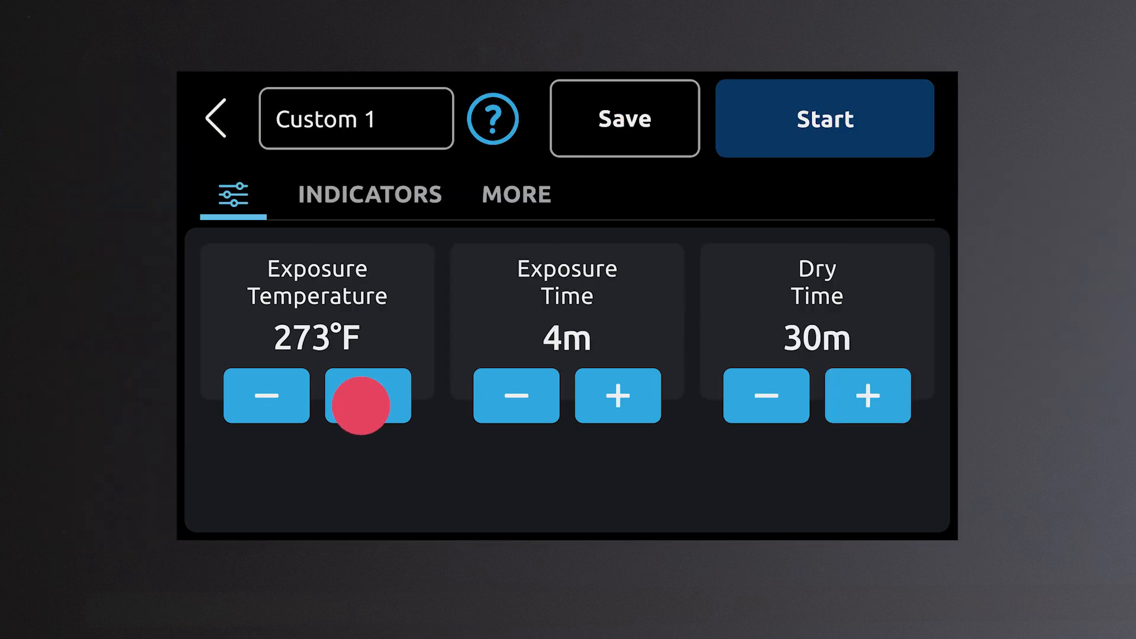
left_click(617, 396)
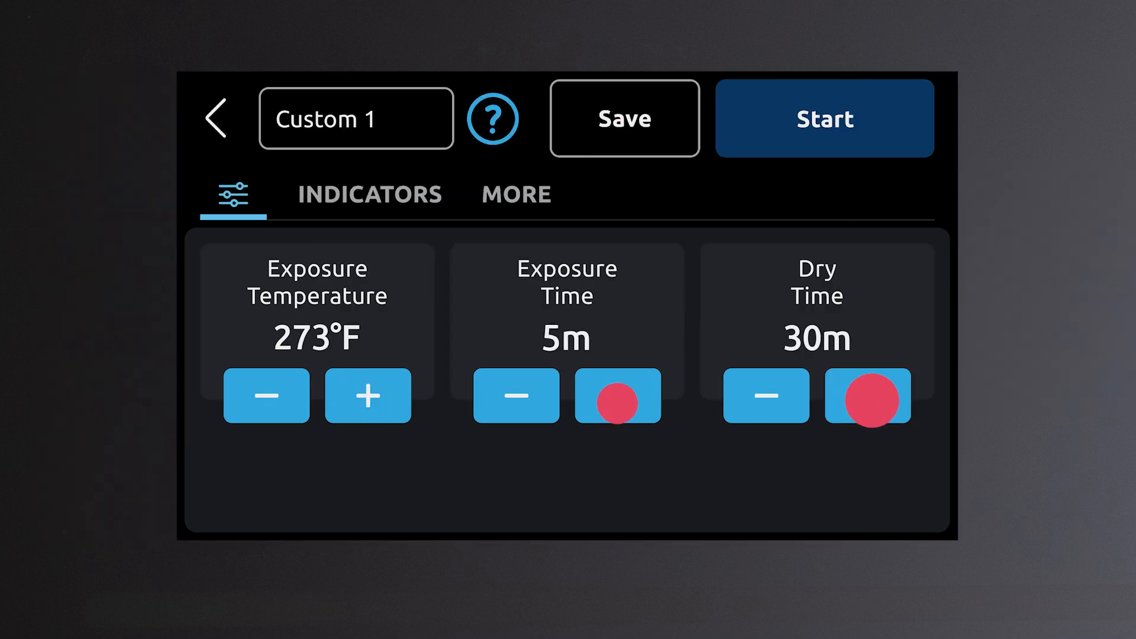
left_click(867, 396)
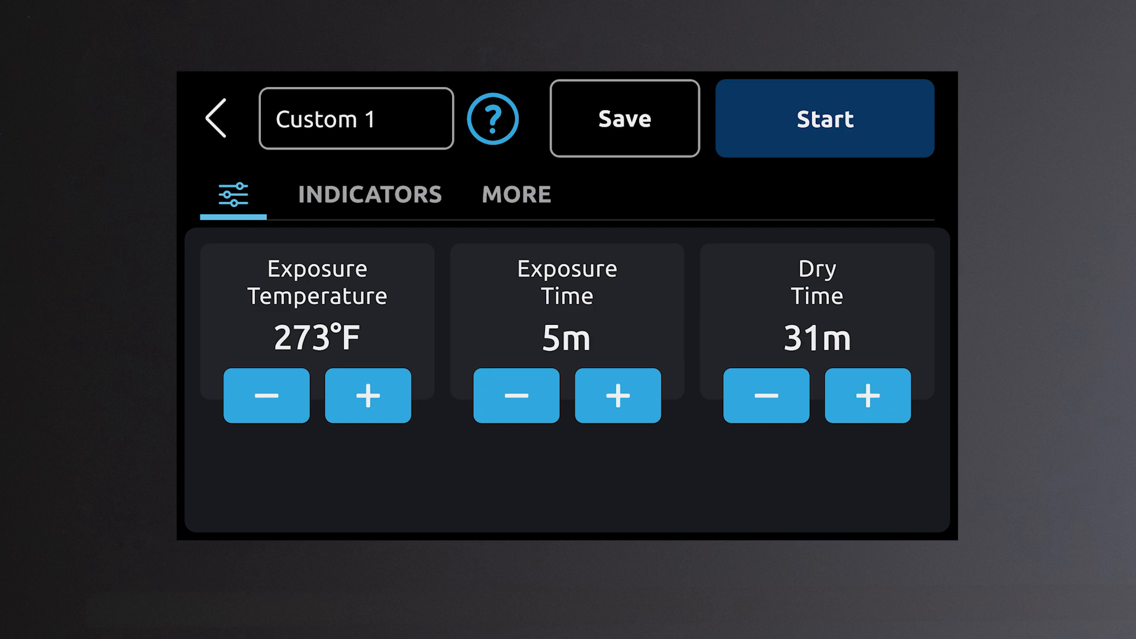
left_click(868, 396)
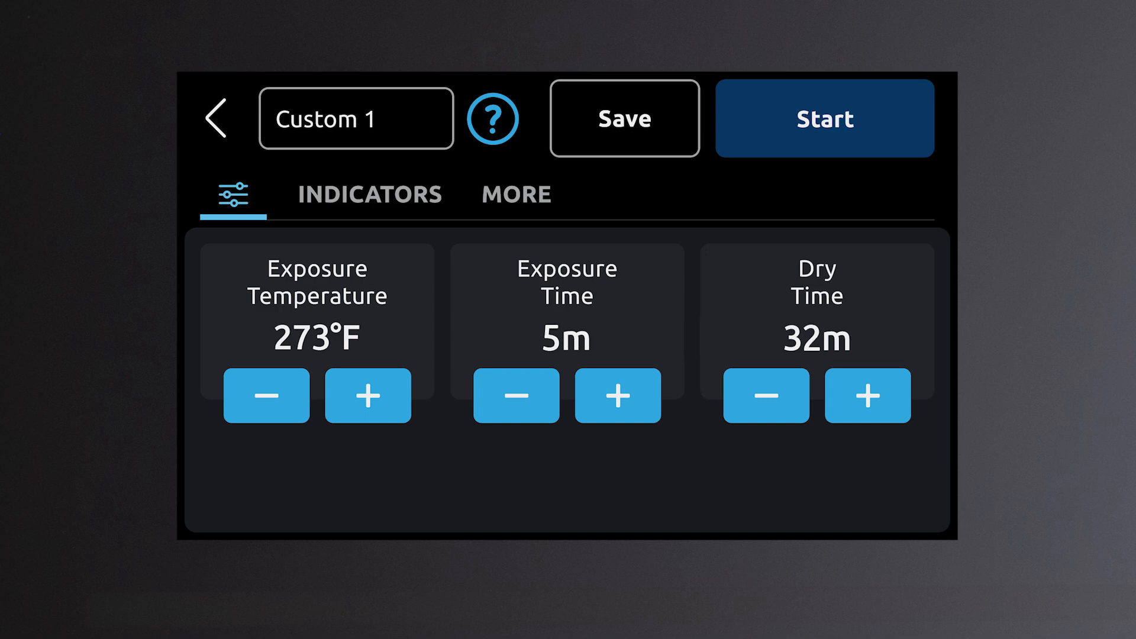
left_click(587, 118)
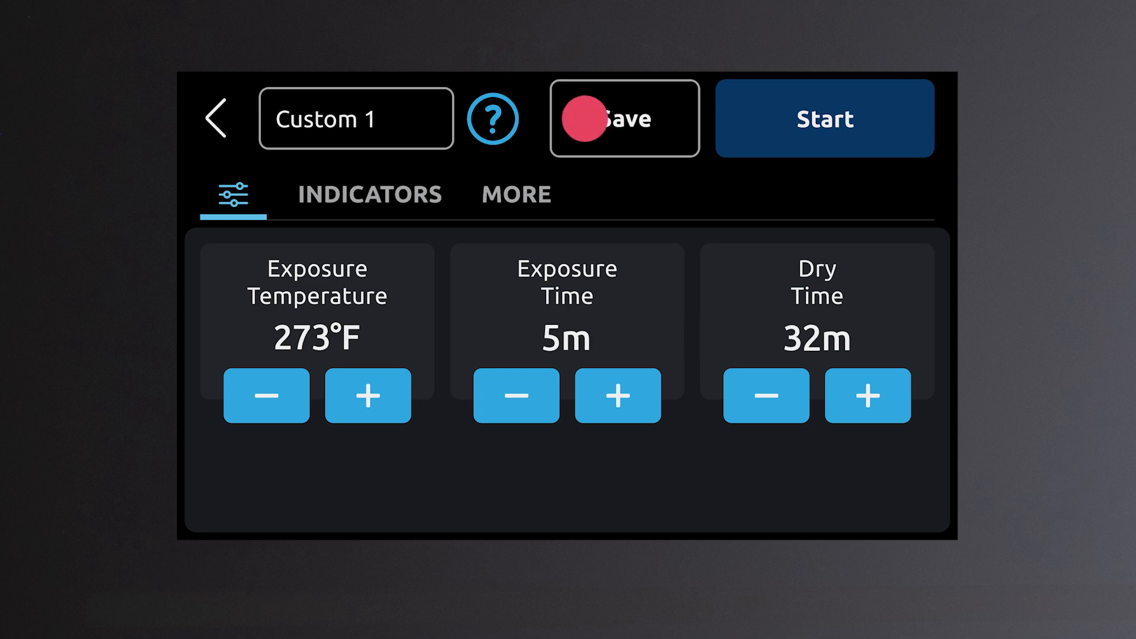
left_click(216, 117)
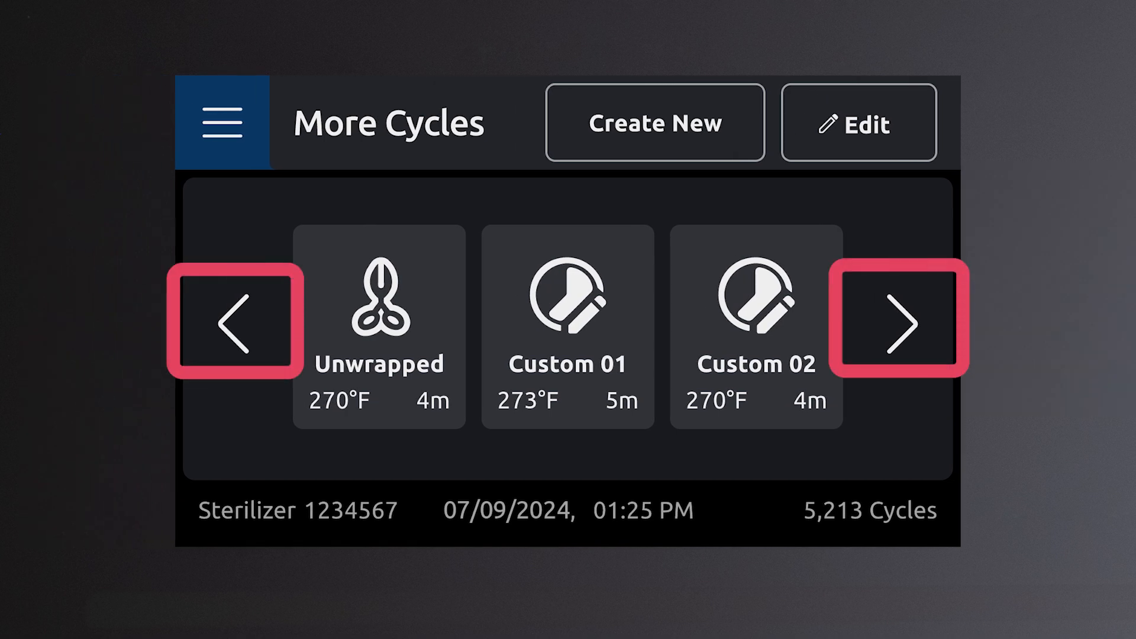
left_click(567, 326)
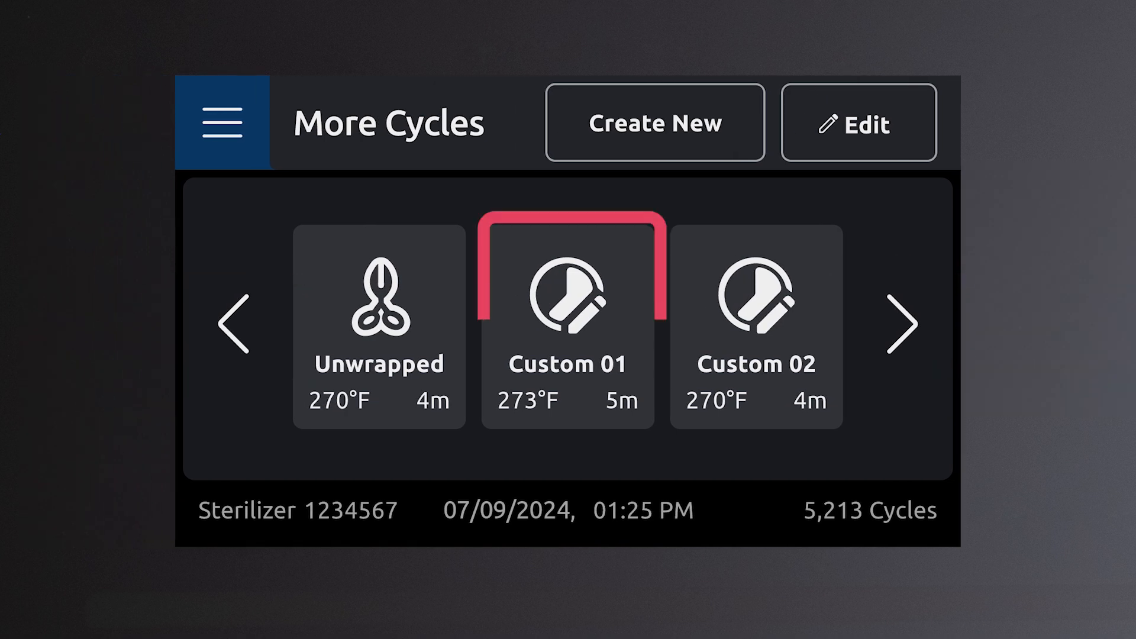
left_click(858, 122)
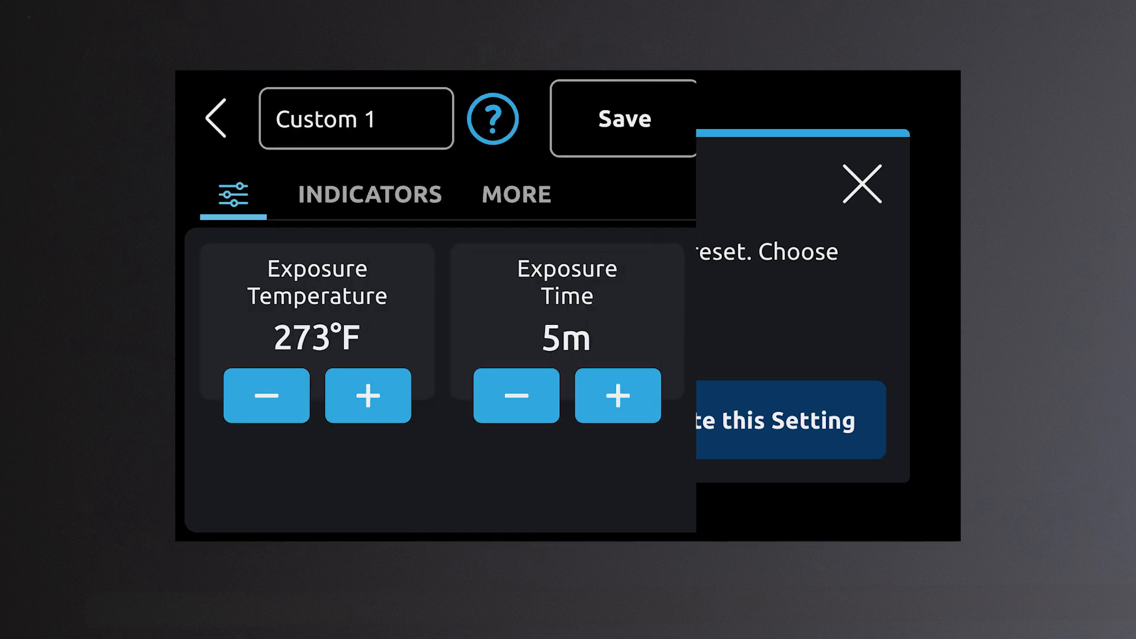
left_click(862, 183)
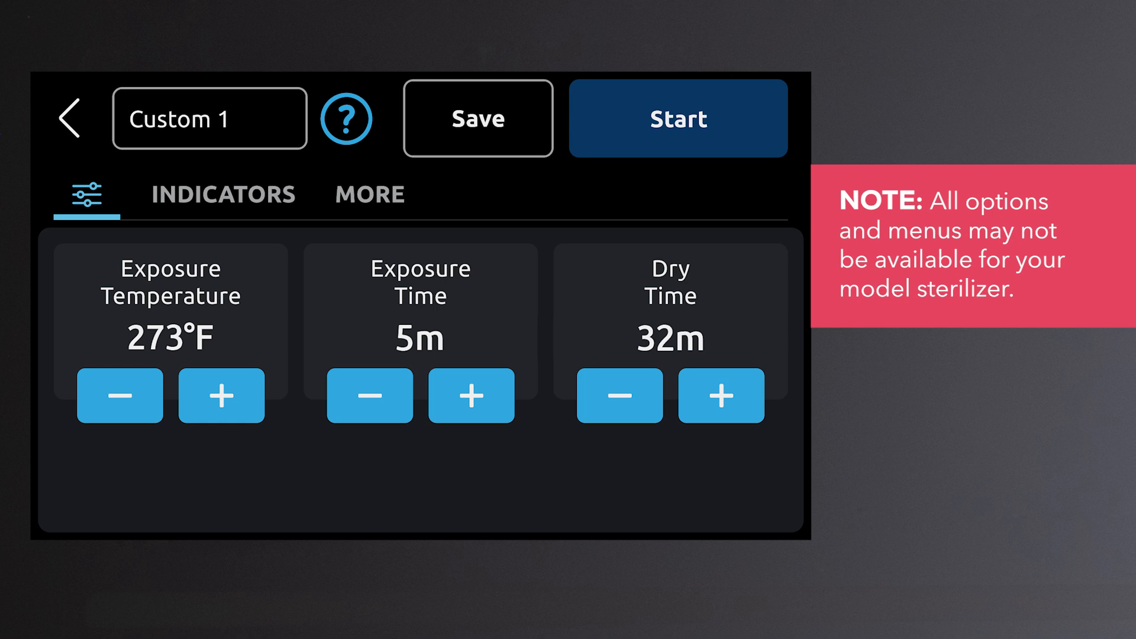
left_click(70, 117)
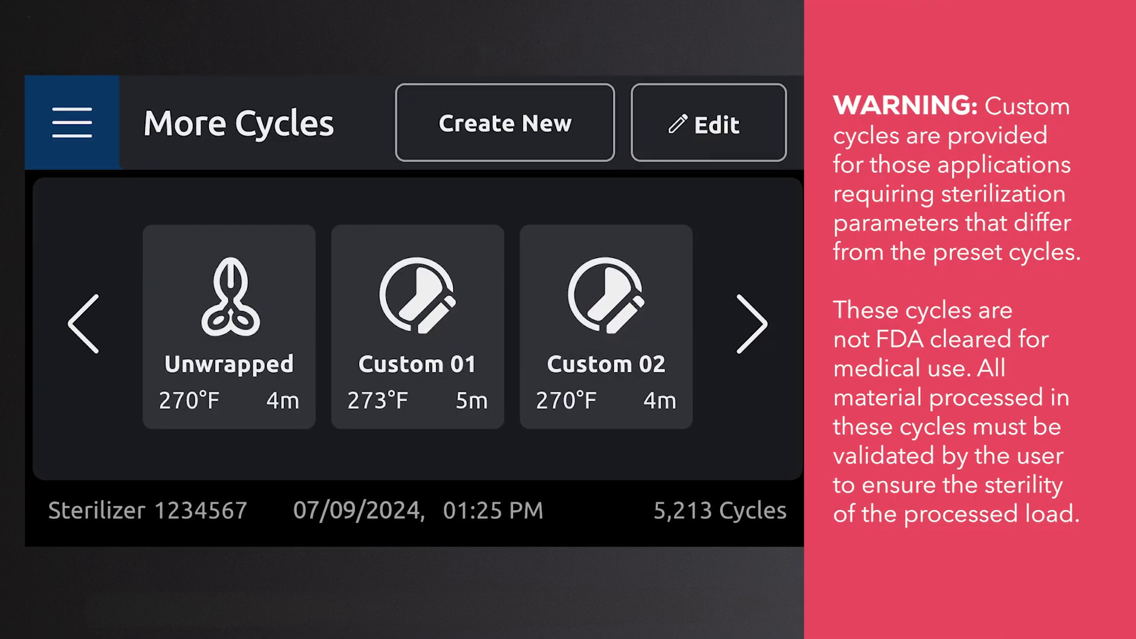